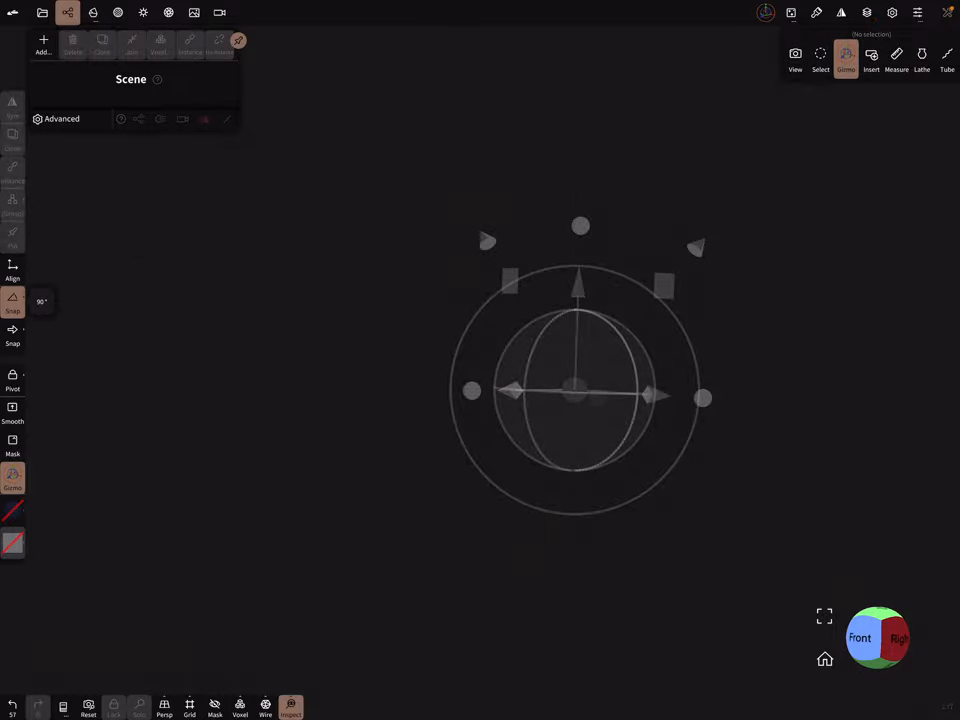
# From the Front view, build a flared-neck, round-based vase with the Lathe tool
pyautogui.click(859, 637)
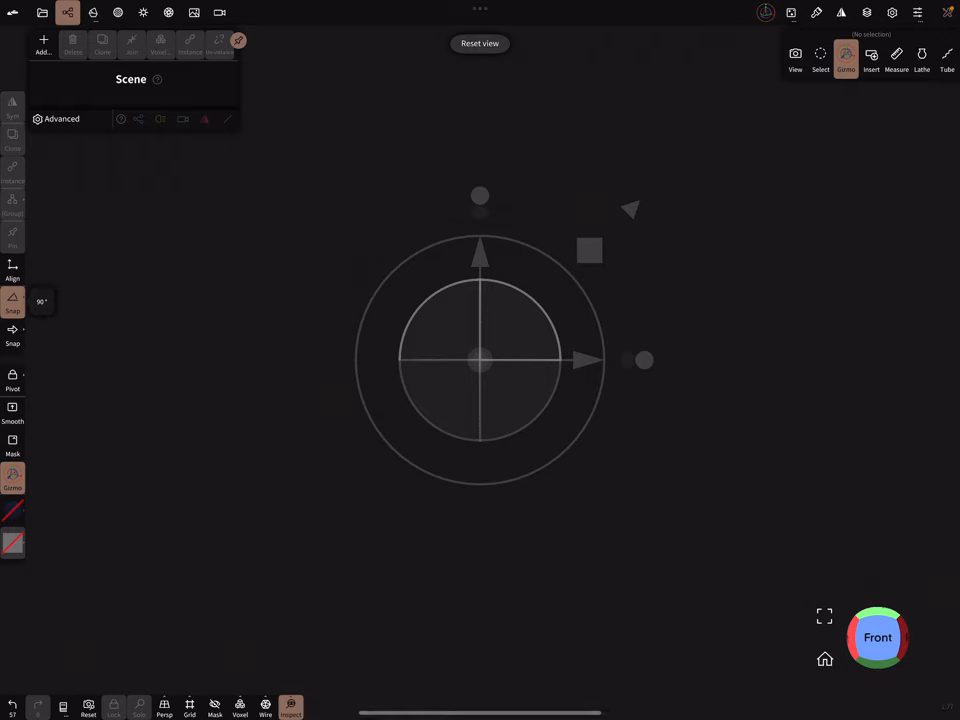
pyautogui.click(922, 58)
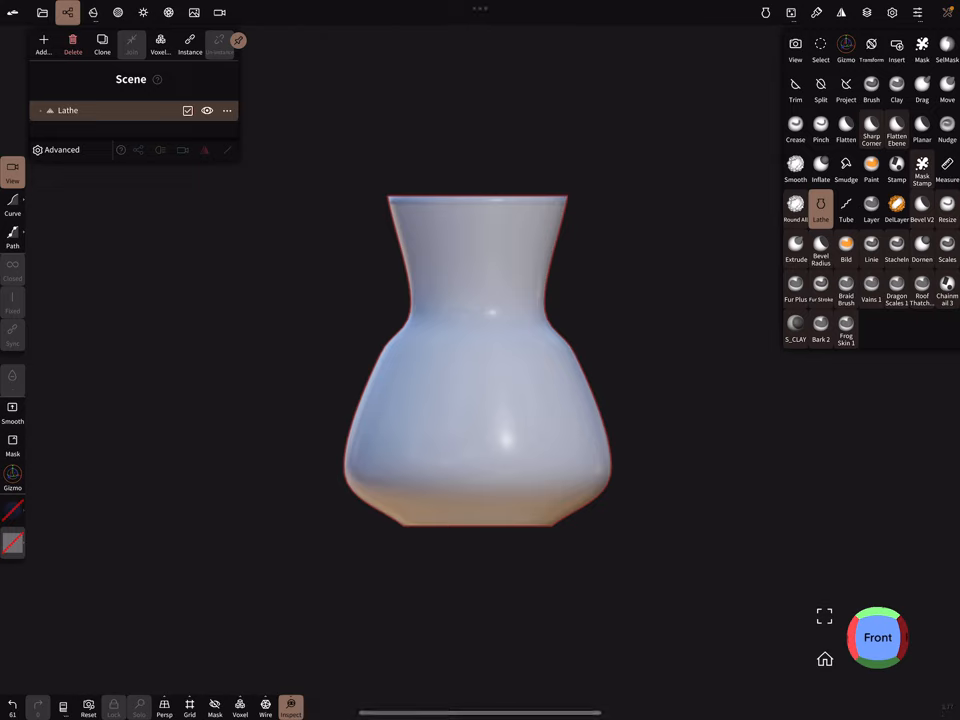
# Insert a Plane primitive and stand it in front of the vase
pyautogui.click(44, 42)
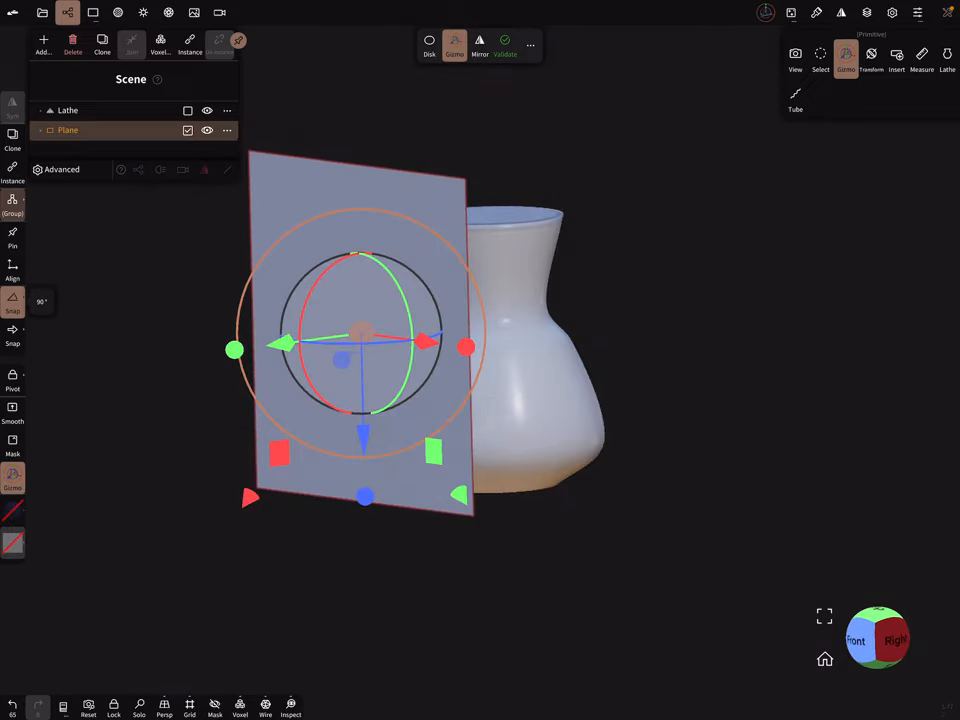
pyautogui.click(143, 12)
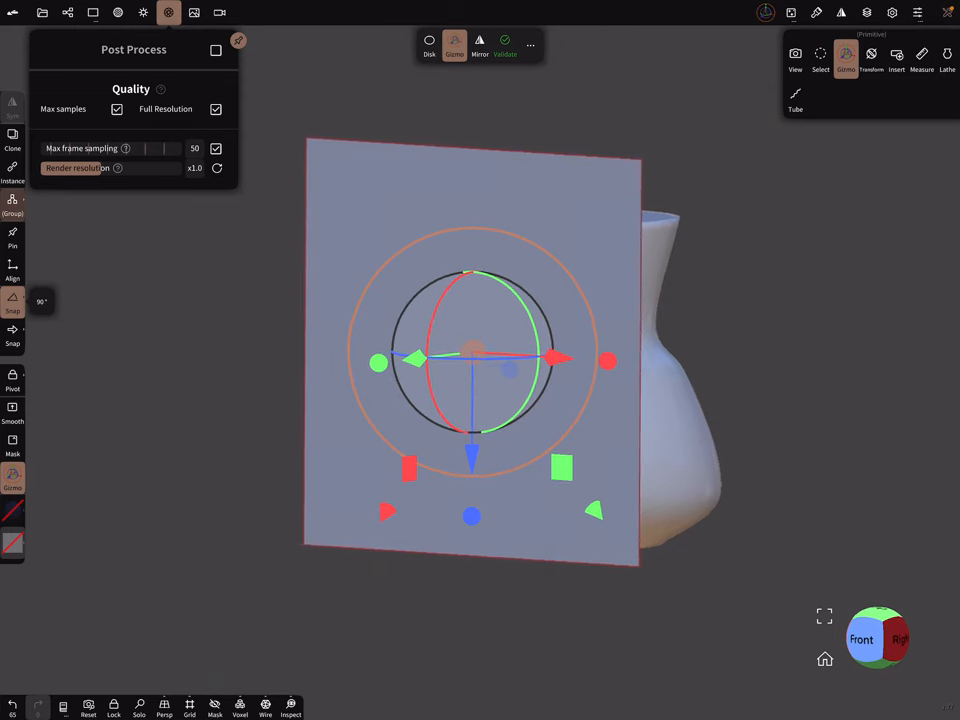
# Load the chihuahua image from Photos into the plane's Color texture slot
pyautogui.click(117, 12)
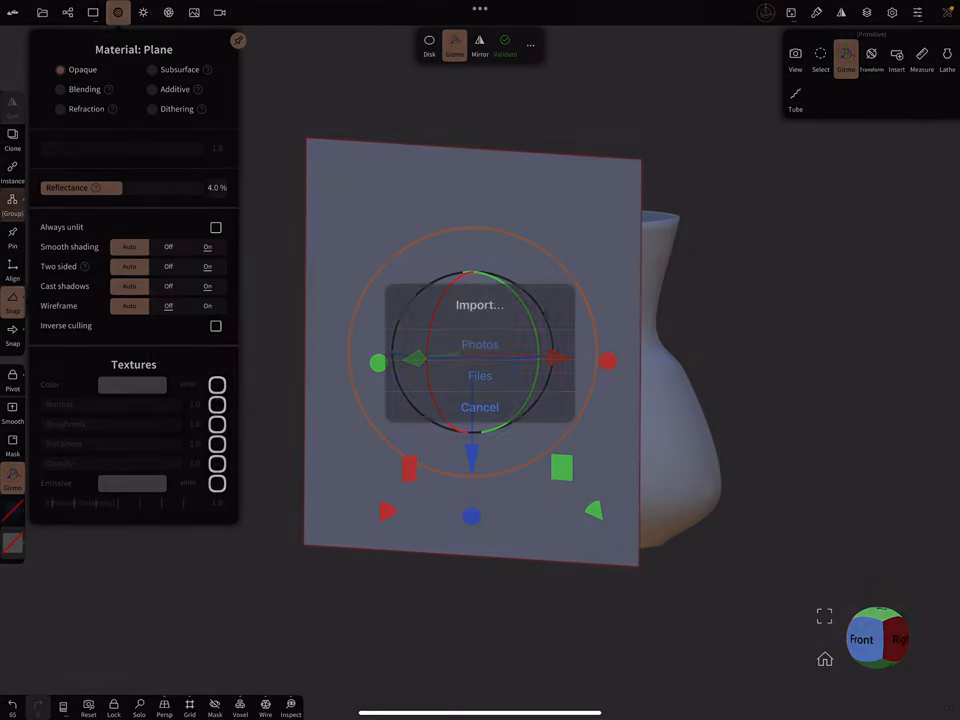
pyautogui.click(480, 344)
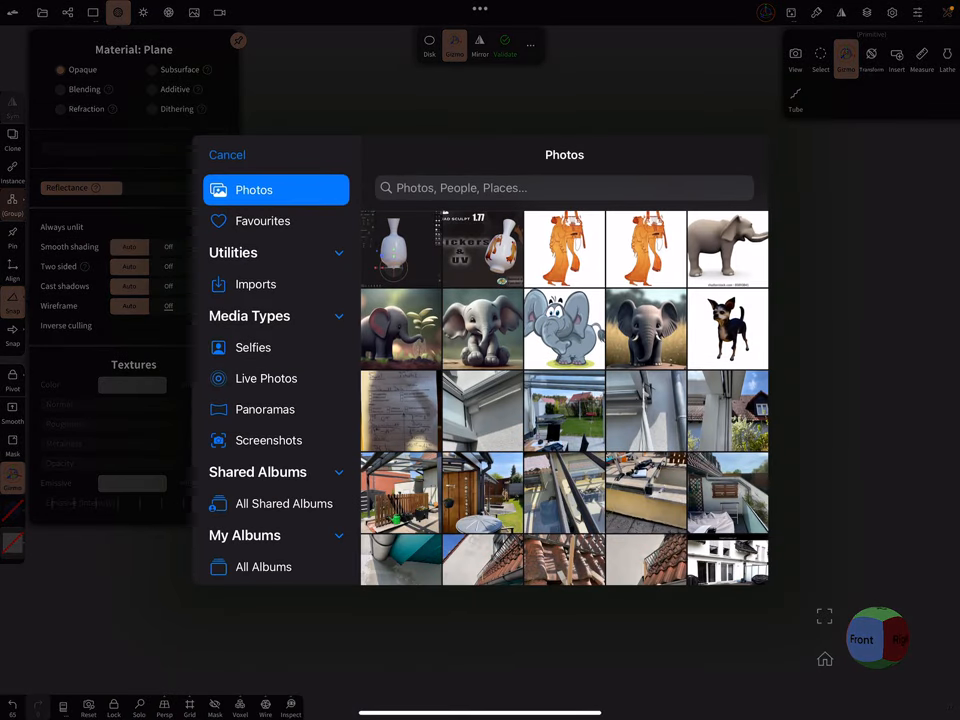
pyautogui.click(727, 328)
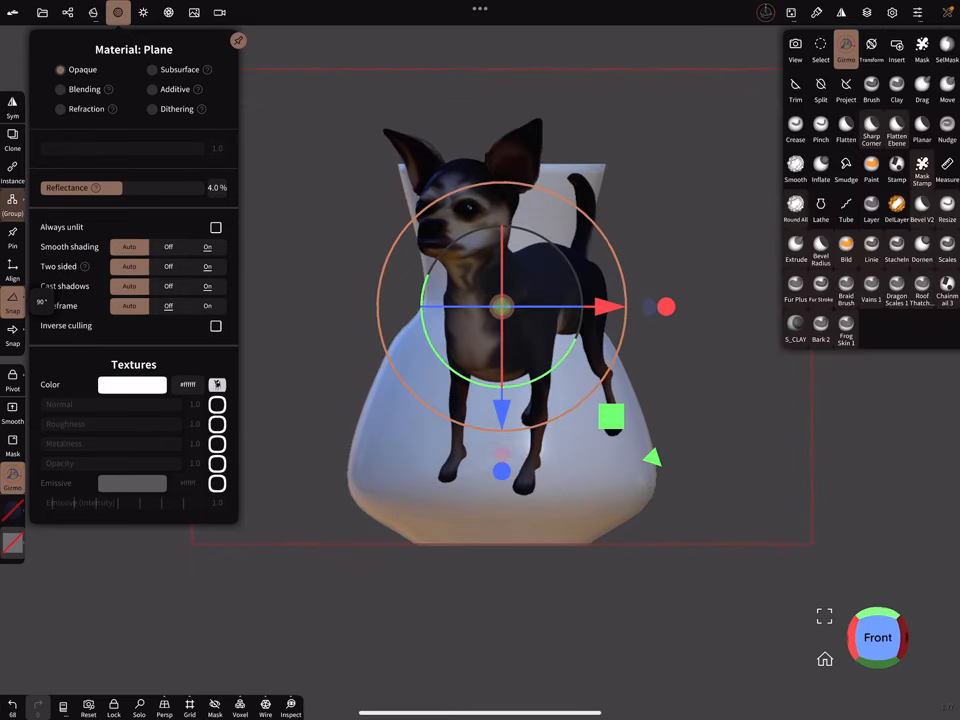
# Trim the plane in Rect mode, cutting away the empty areas left of and above the dog
pyautogui.click(795, 85)
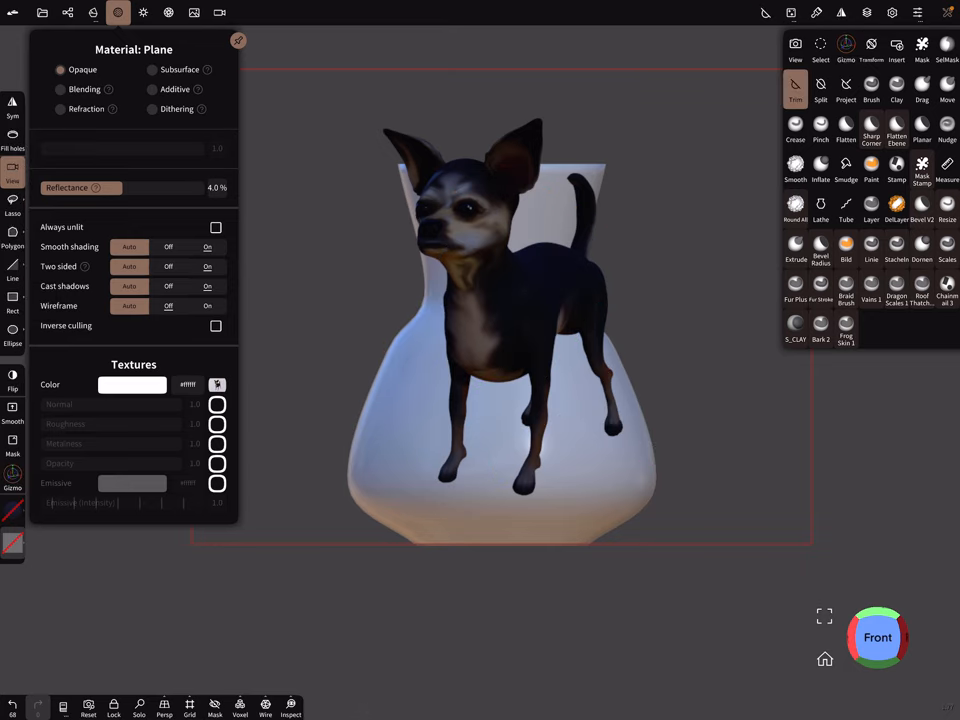
pyautogui.click(795, 89)
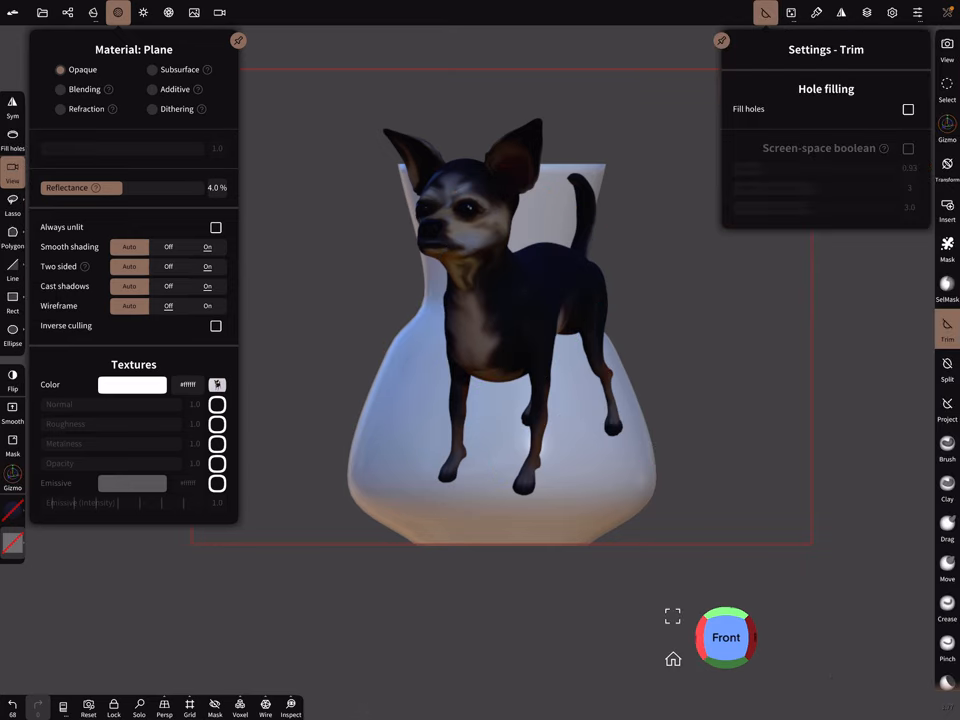
pyautogui.click(947, 330)
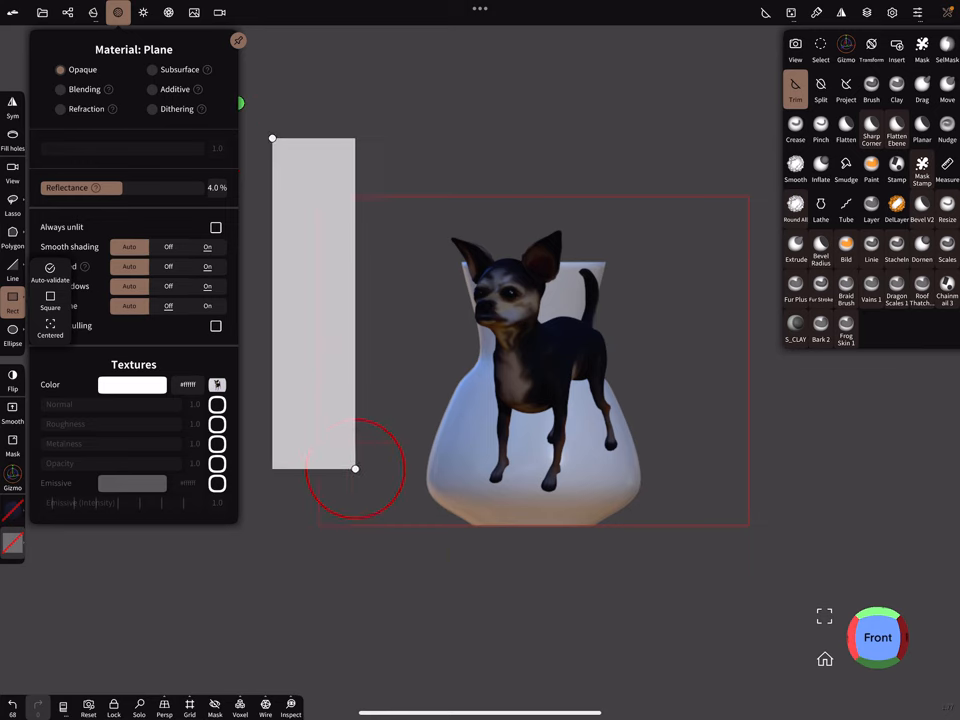
pyautogui.moveTo(355, 470); pyautogui.dragTo(447, 587)
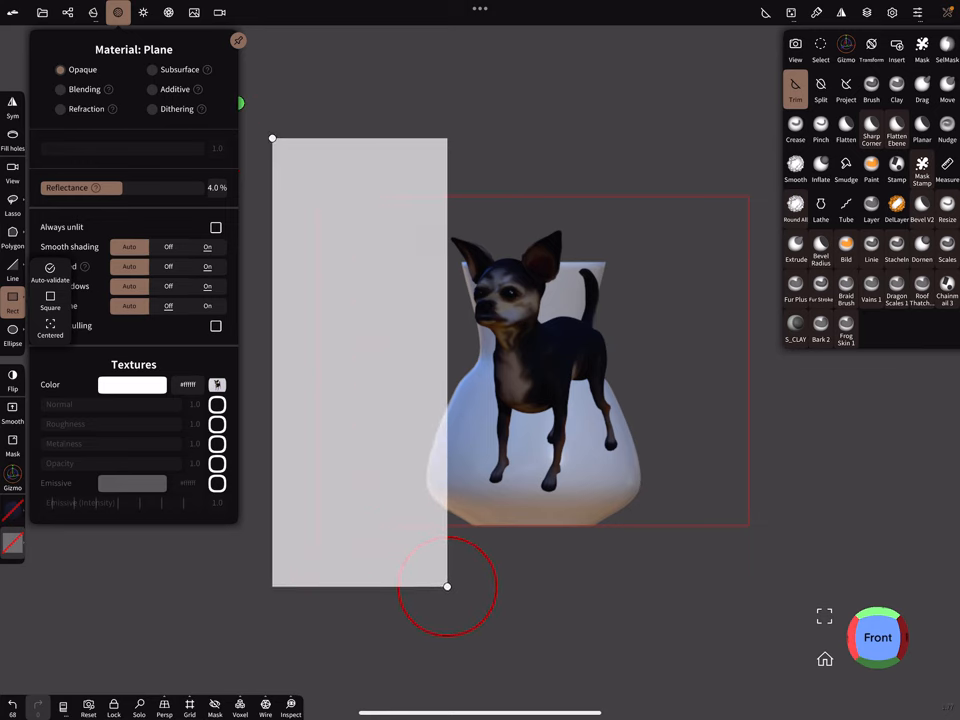
pyautogui.moveTo(447, 587); pyautogui.dragTo(746, 219)
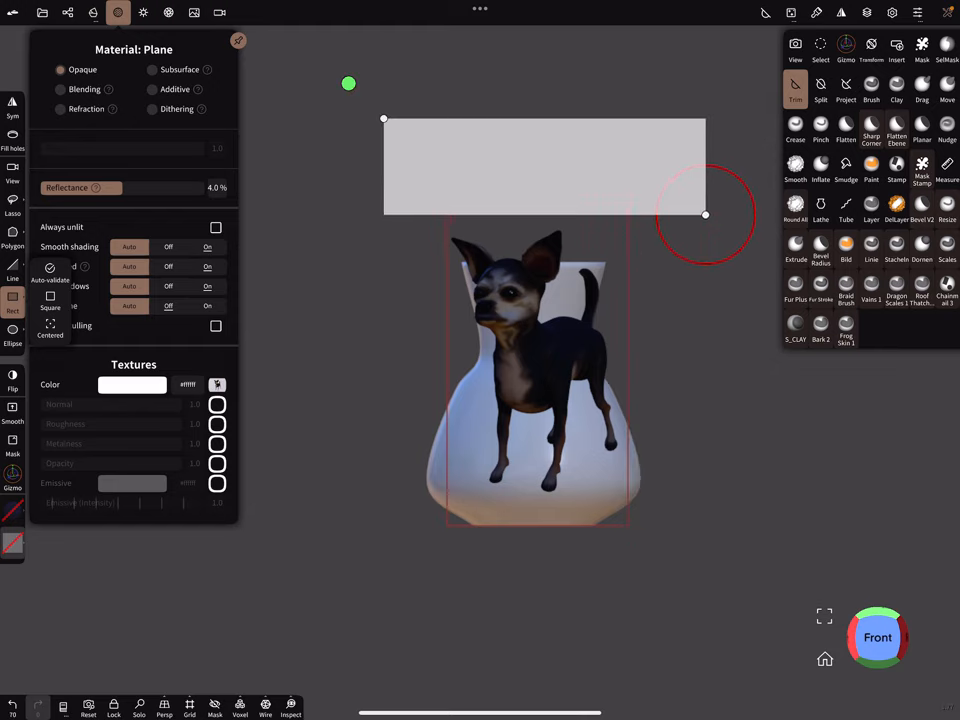
pyautogui.moveTo(544, 165); pyautogui.dragTo(392, 585)
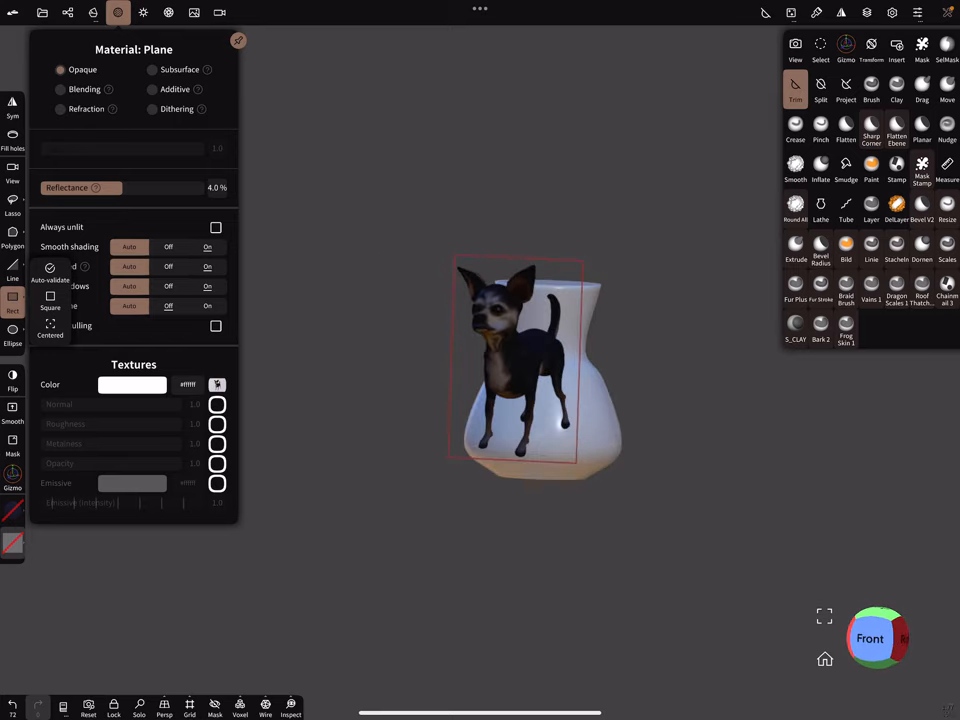
pyautogui.click(845, 48)
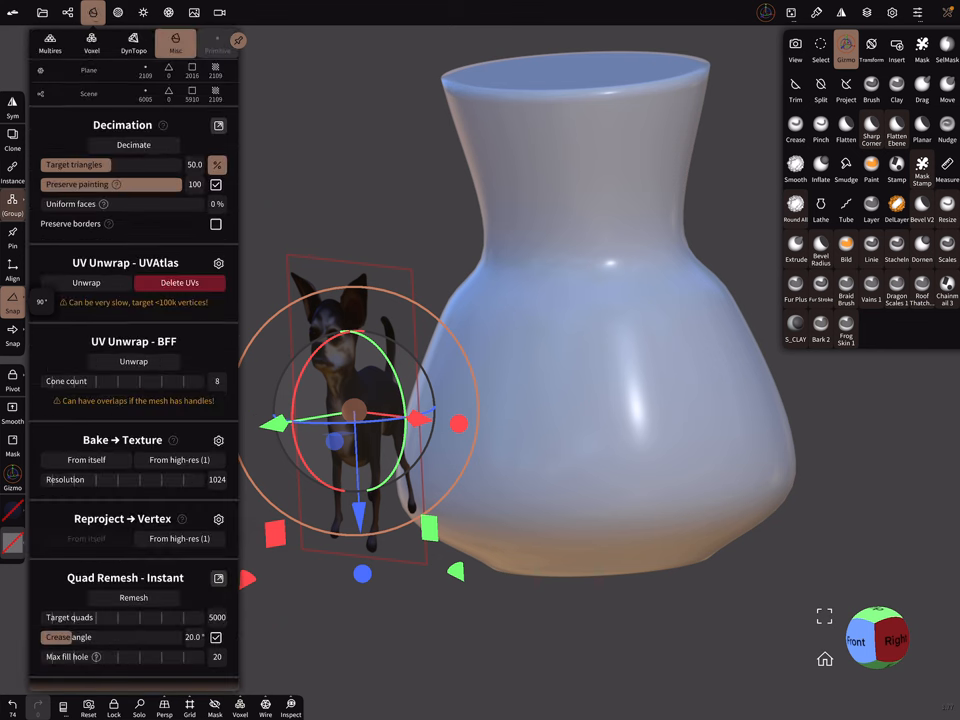
# Reproject the photo onto the vase's vertices From high-res, with roughness left unchecked
pyautogui.click(218, 440)
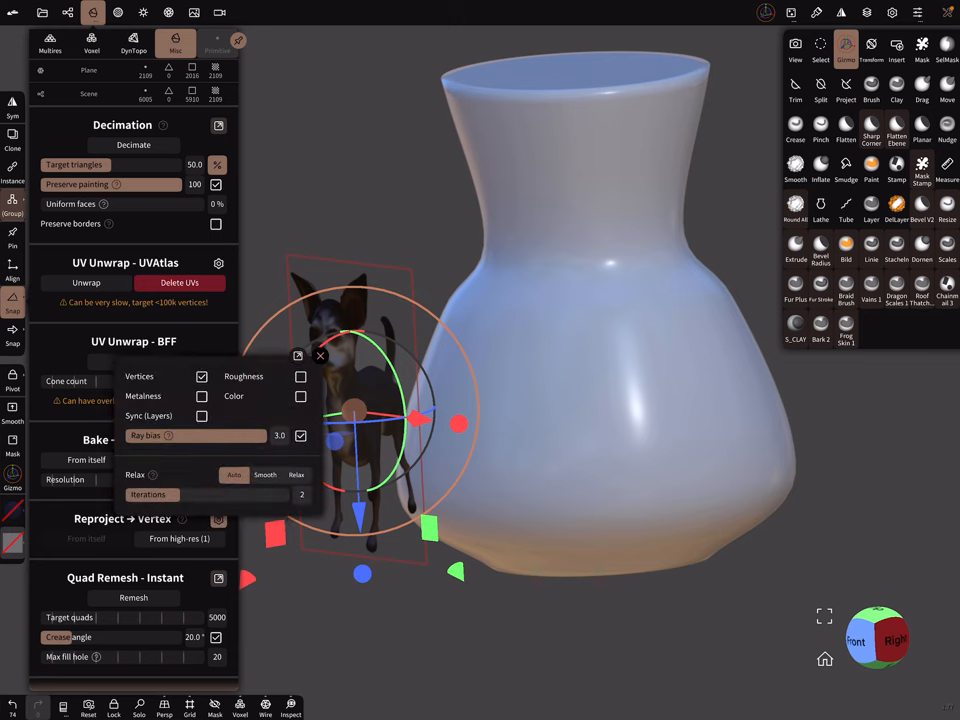
pyautogui.click(300, 376)
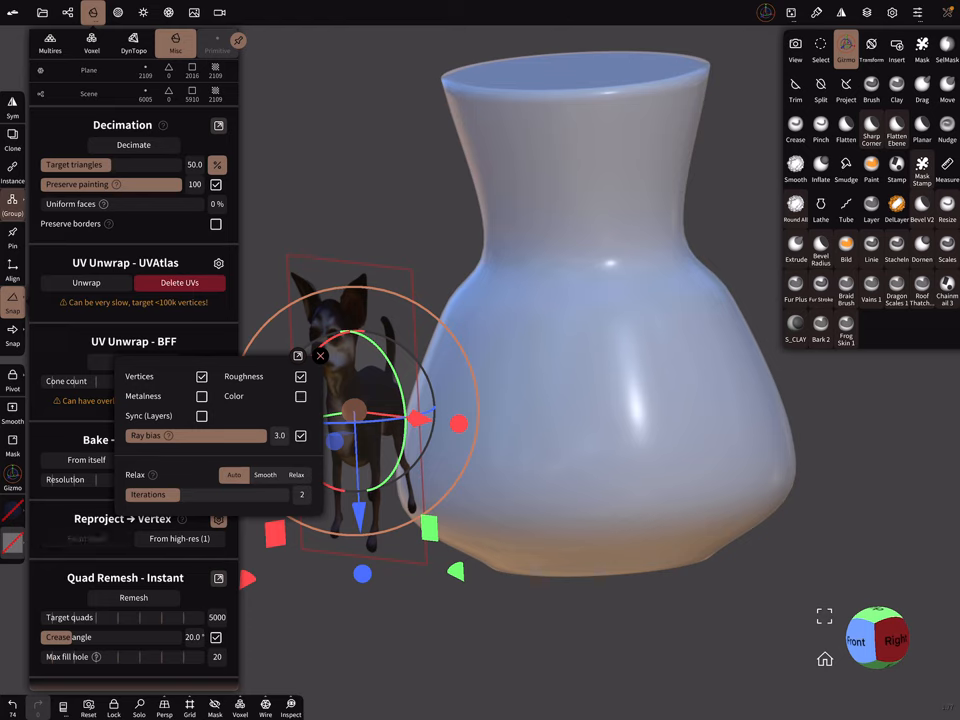
pyautogui.click(301, 376)
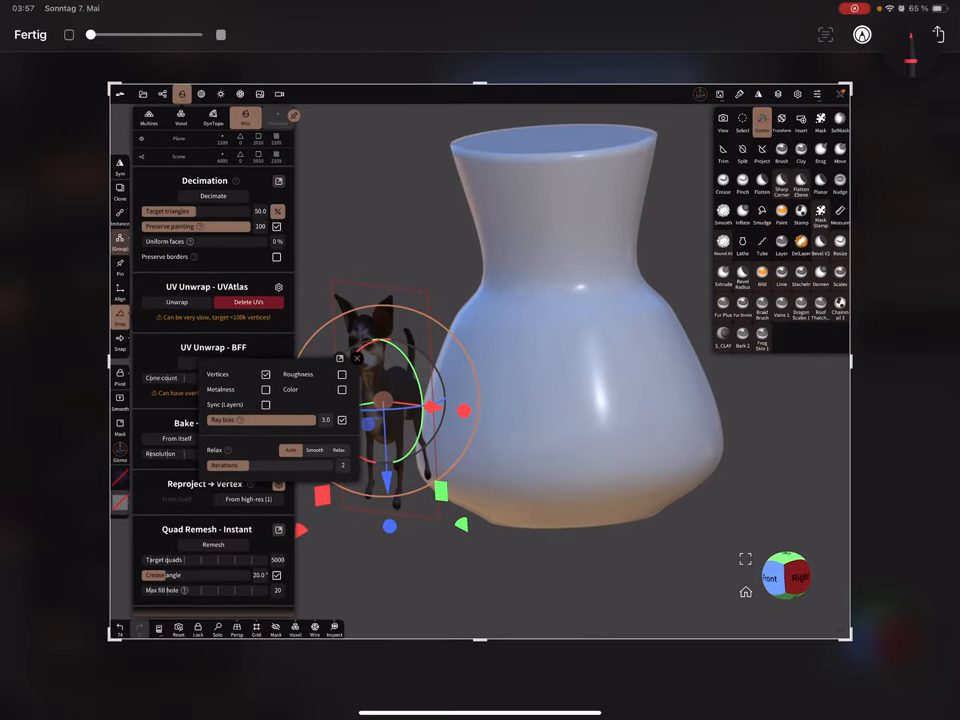
pyautogui.click(266, 374)
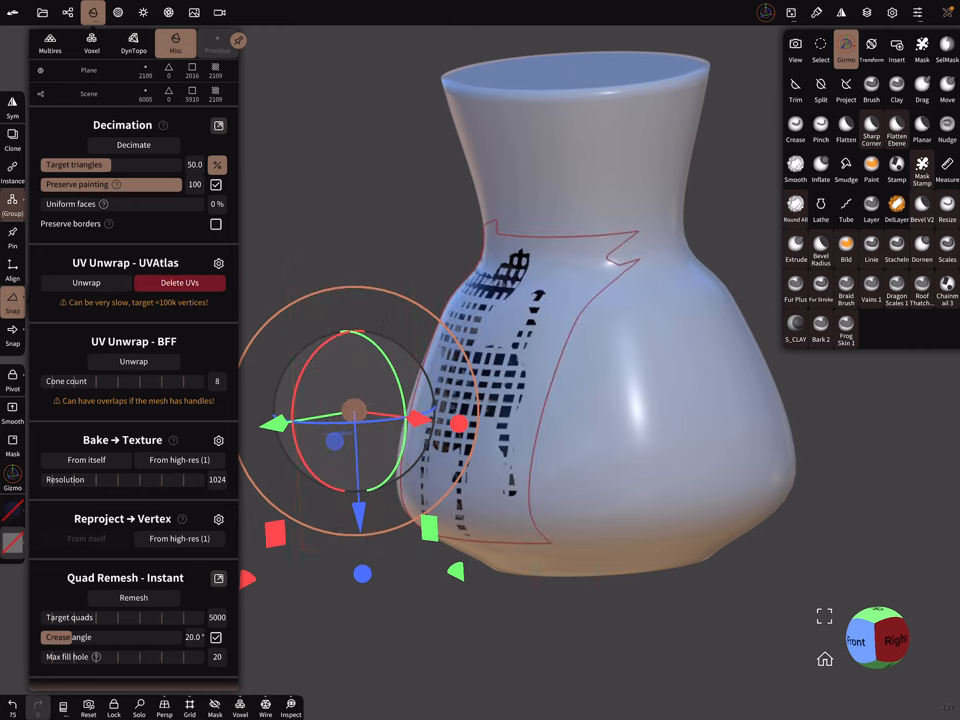
pyautogui.click(856, 641)
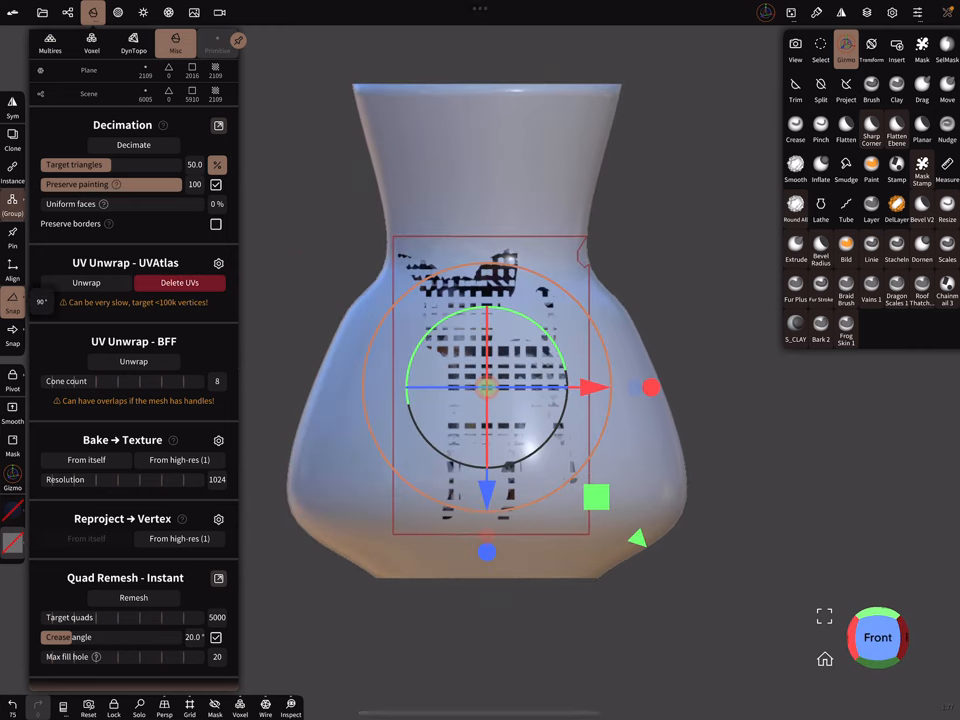
# Undo to take the photo plane out of view, leaving the vase active
pyautogui.press('ctrl+z')
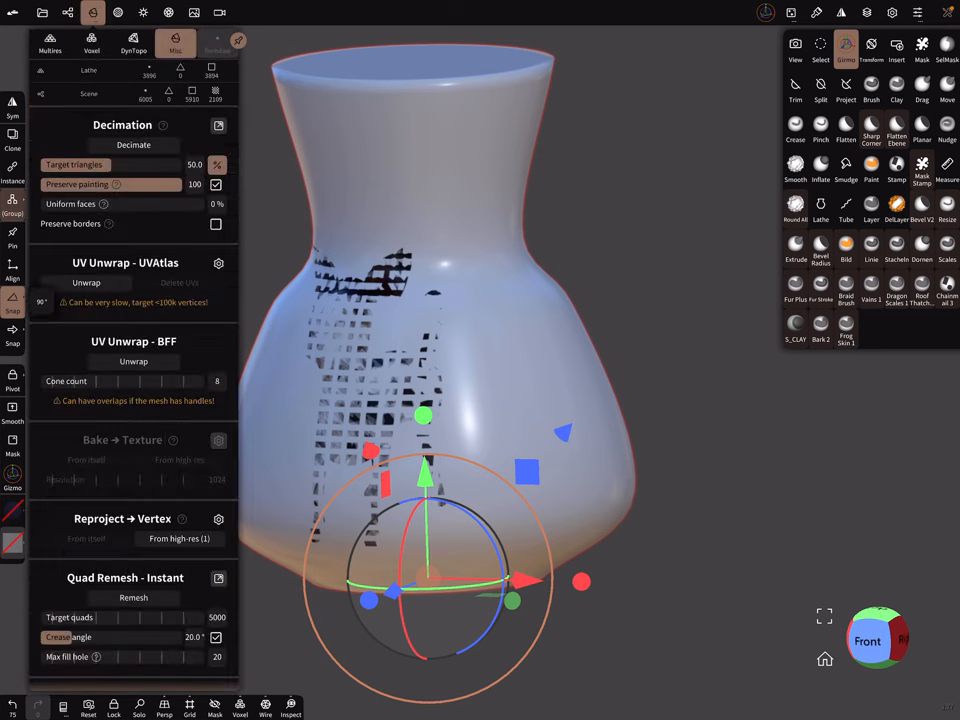
# Run the UVAtlas unwrap on the vase and enable Inspect to display its UV layout
pyautogui.scroll(3)
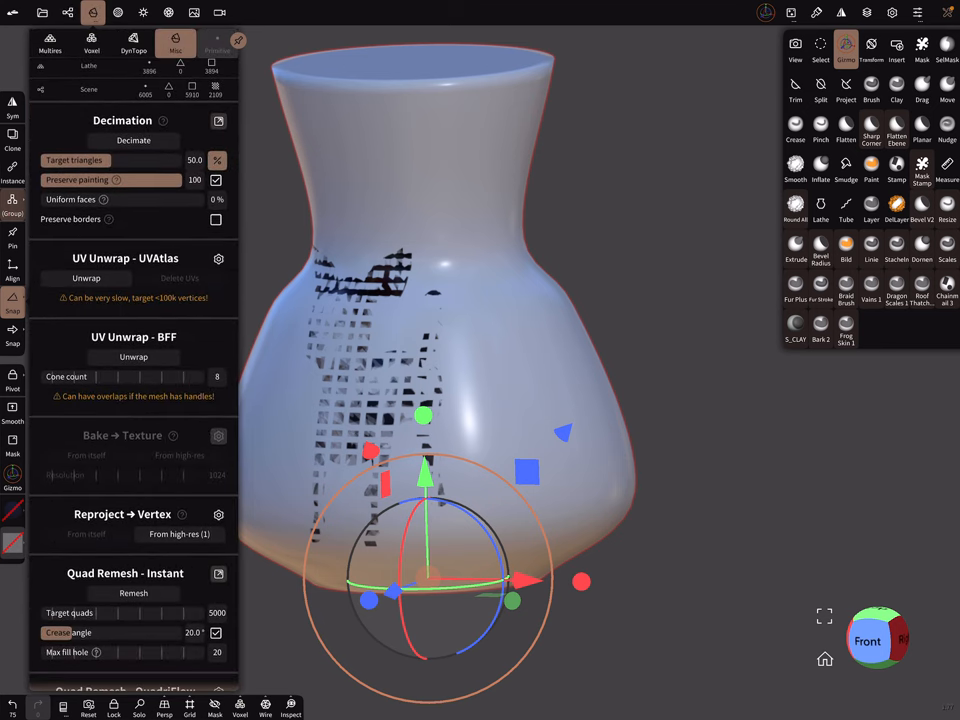
pyautogui.click(86, 278)
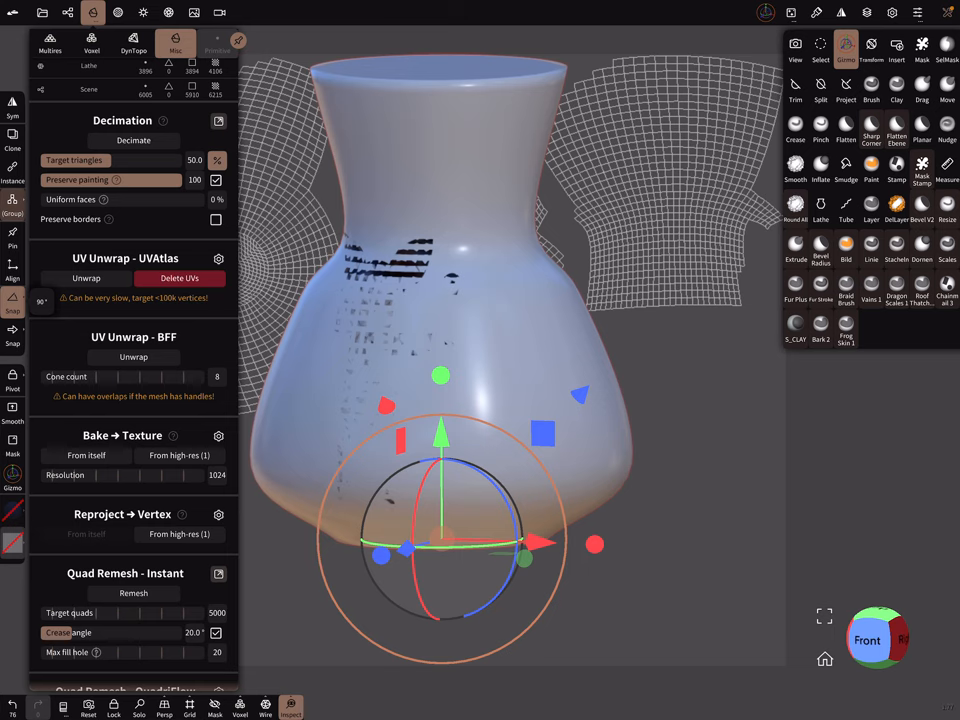
pyautogui.click(67, 12)
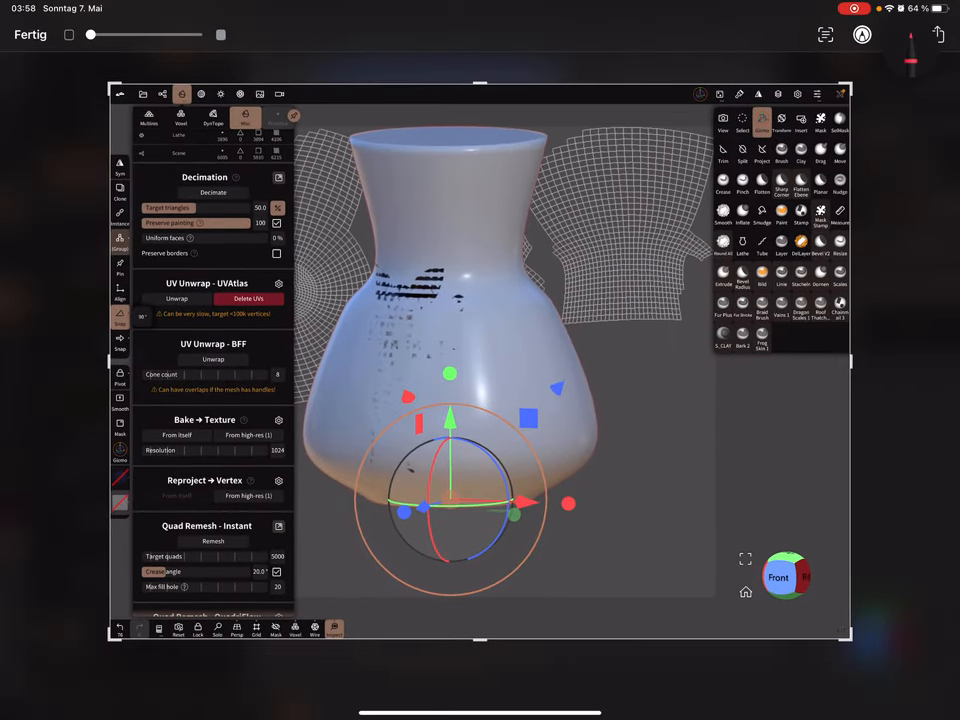
# Set Bake → Texture to include every channel but Opacity, discarding the previous bake
pyautogui.click(937, 34)
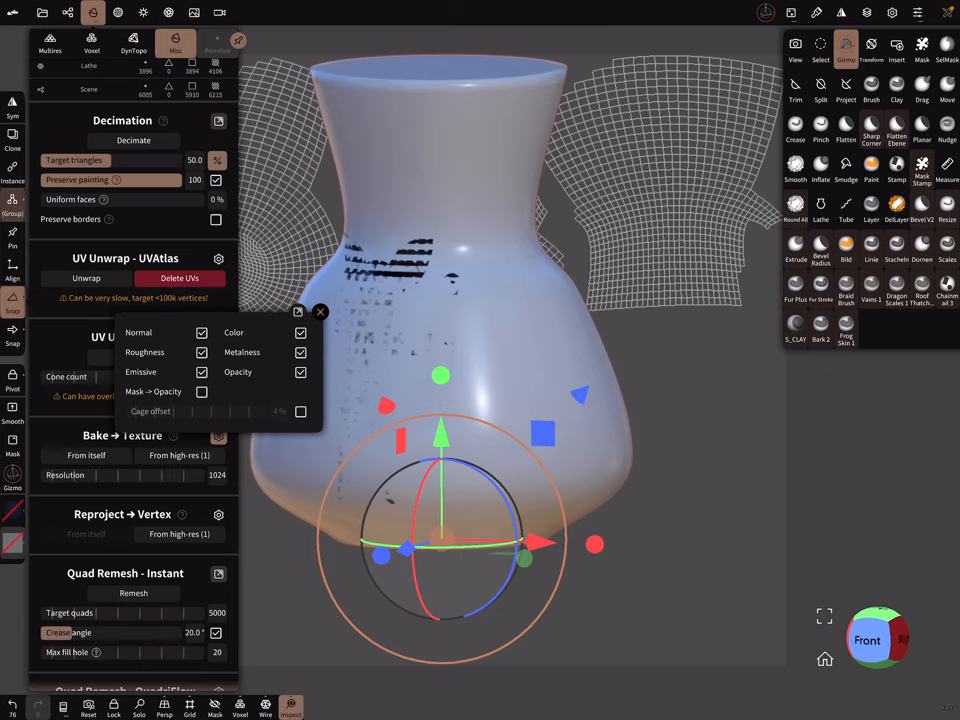
pyautogui.click(320, 312)
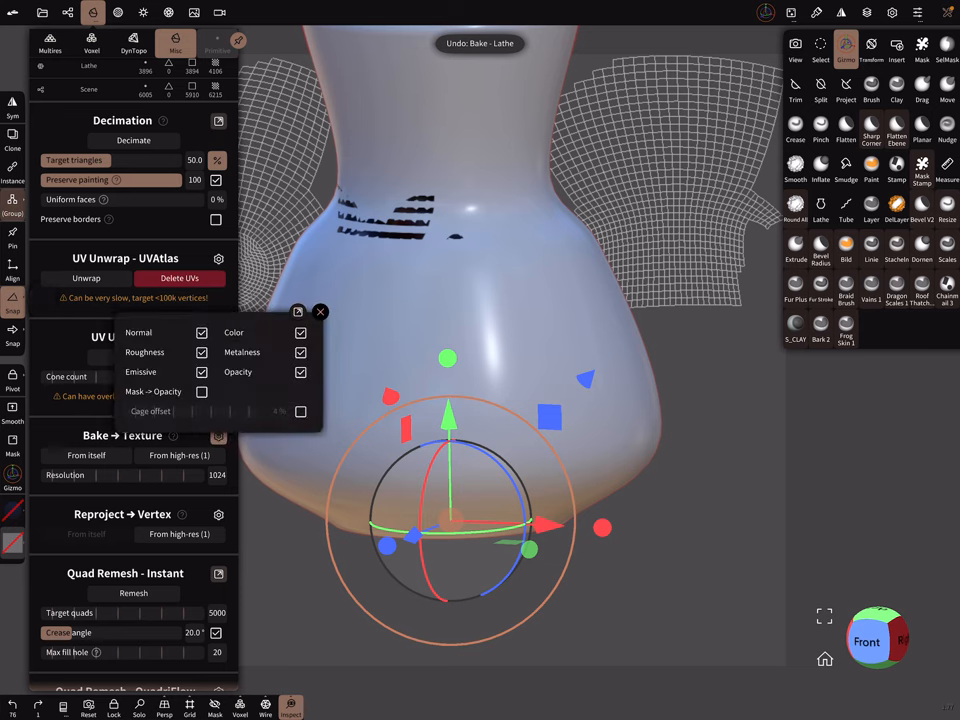
pyautogui.click(301, 372)
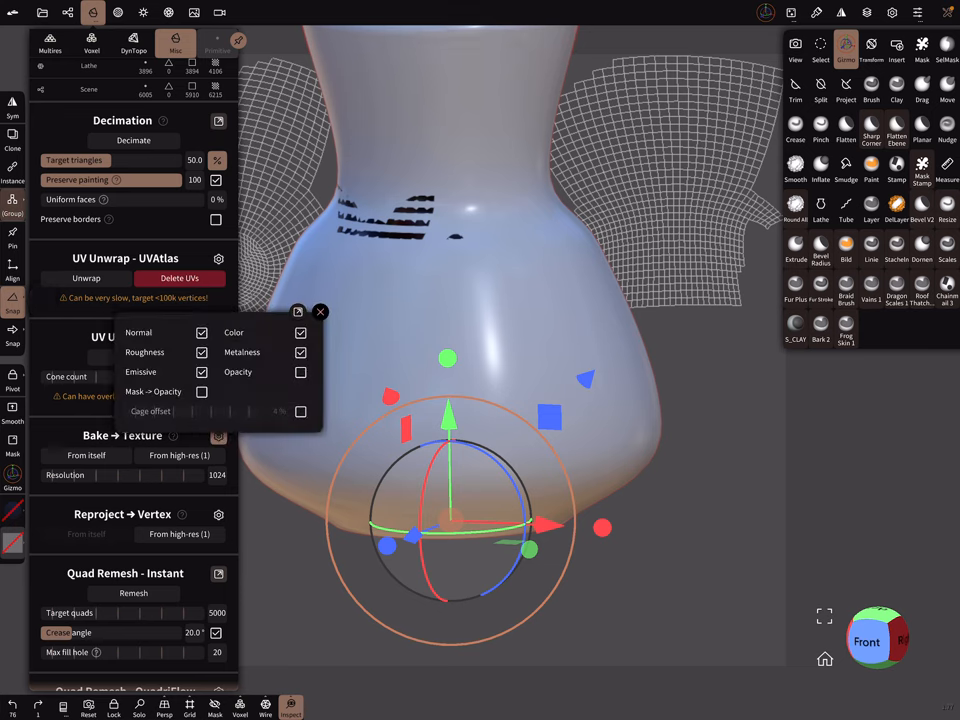
pyautogui.click(320, 312)
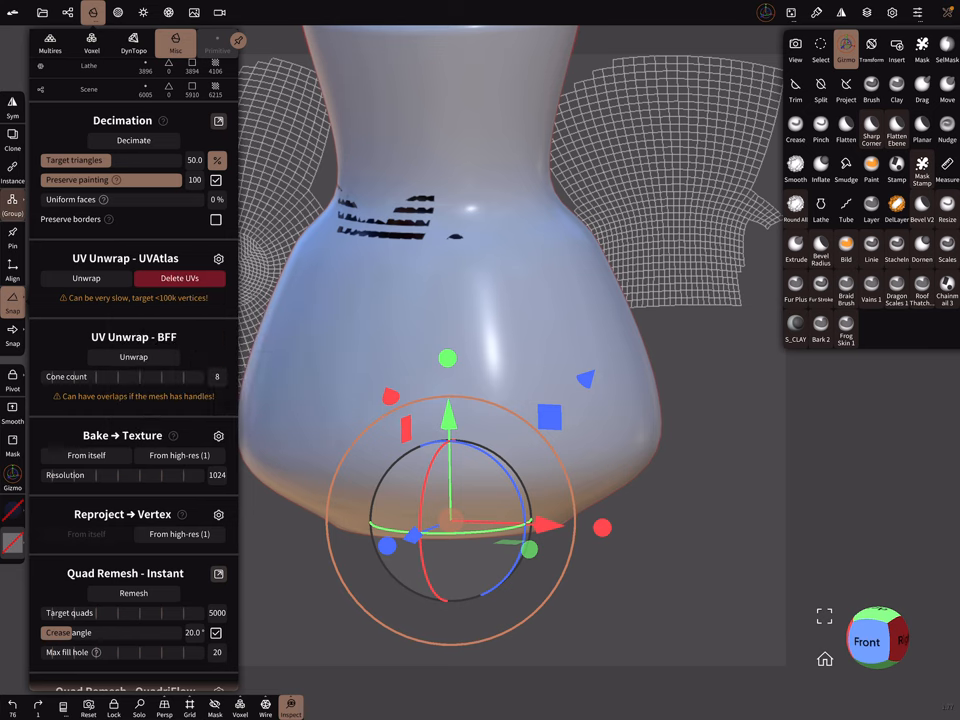